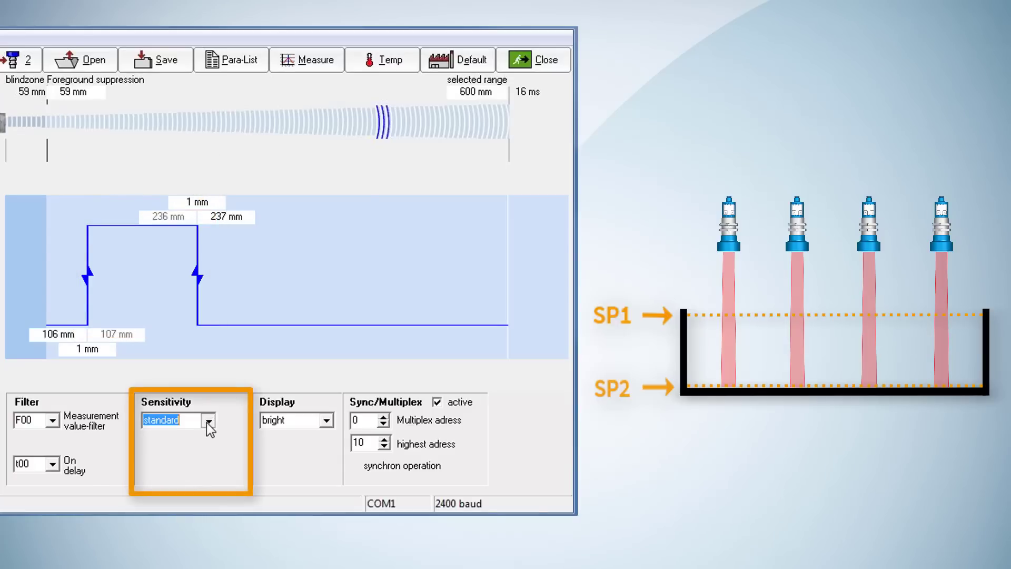
- Switch Sensitivity to 'variabel' and set its Start distance to 120 mm
{"action": "left_click", "coordinate": [208, 420]}
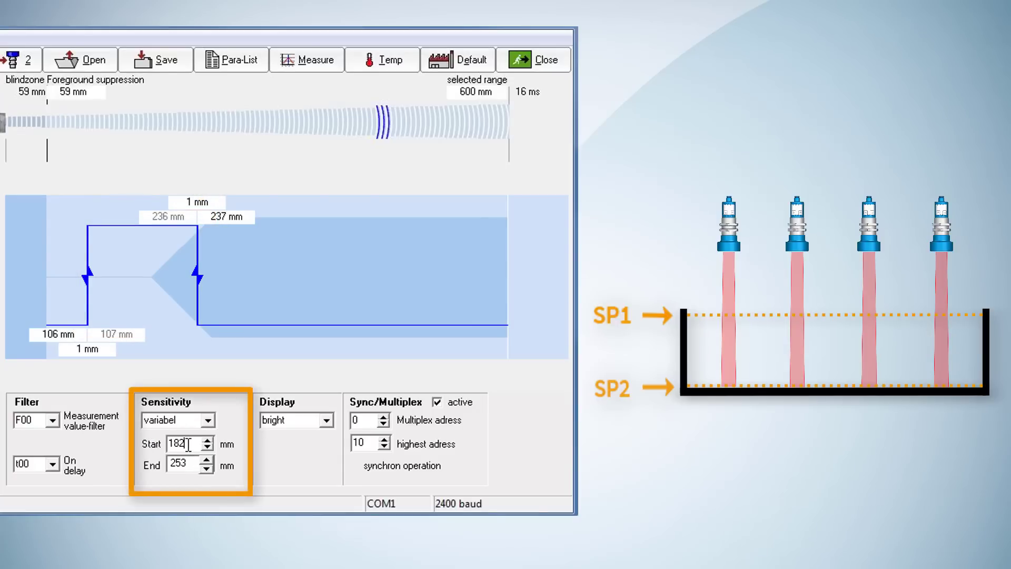
{"action": "type", "text": "120"}
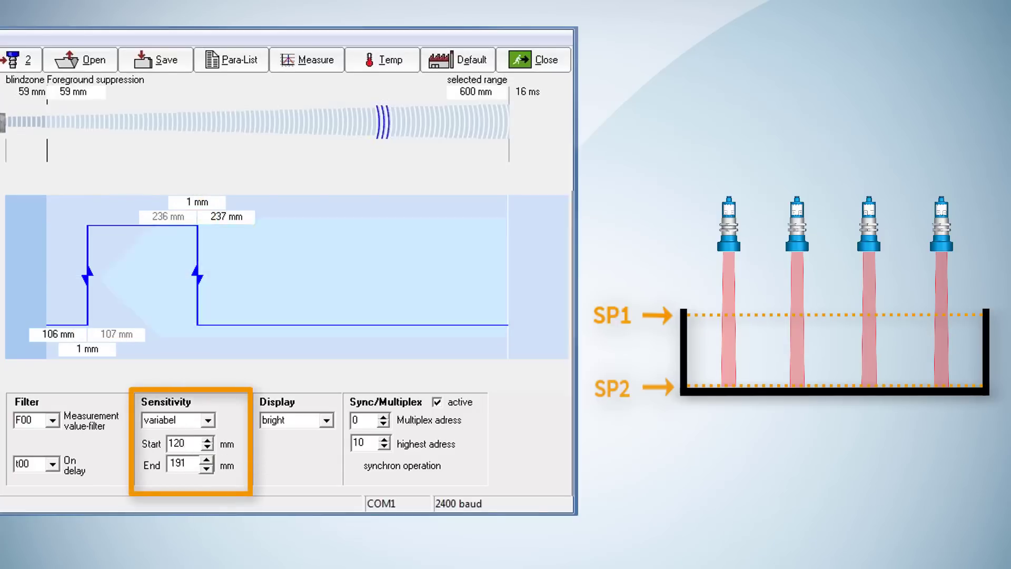